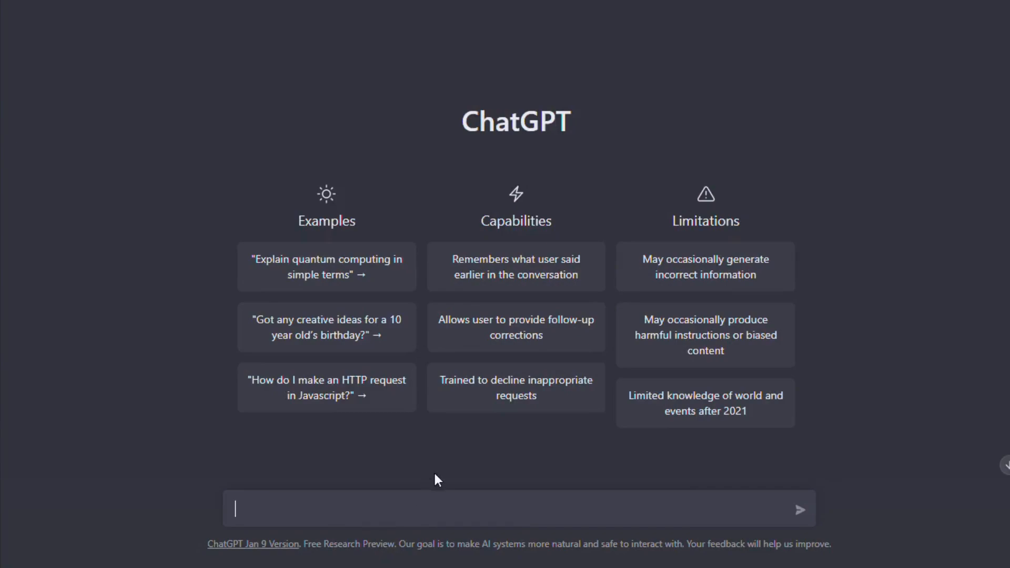
Ask ChatGPT how to explain to the boss that the new task wasn't finished.
type("how to explain to my boss the fact that i didn't finish the new task because i was too busy with the other tasks")
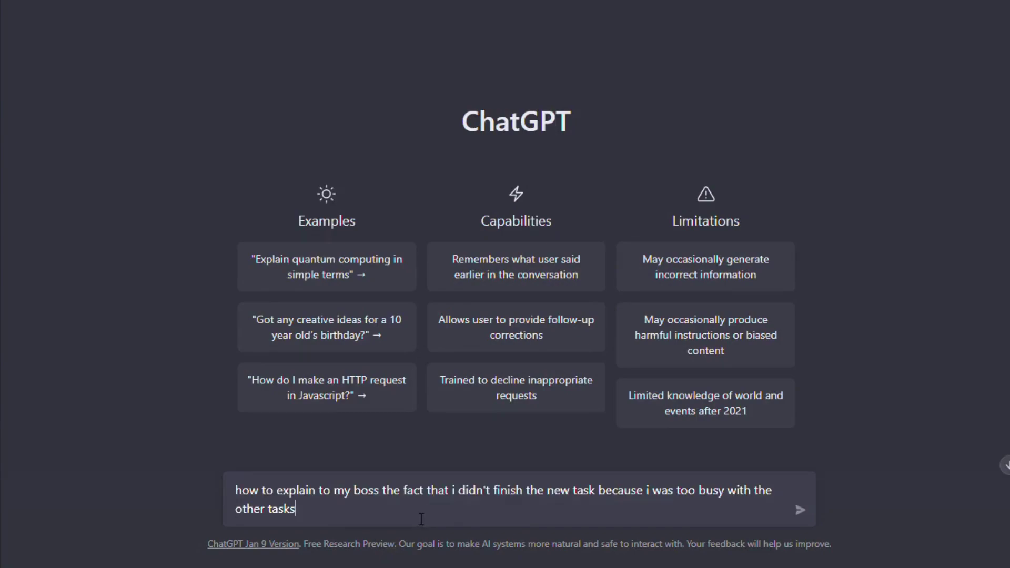
left_click(801, 510)
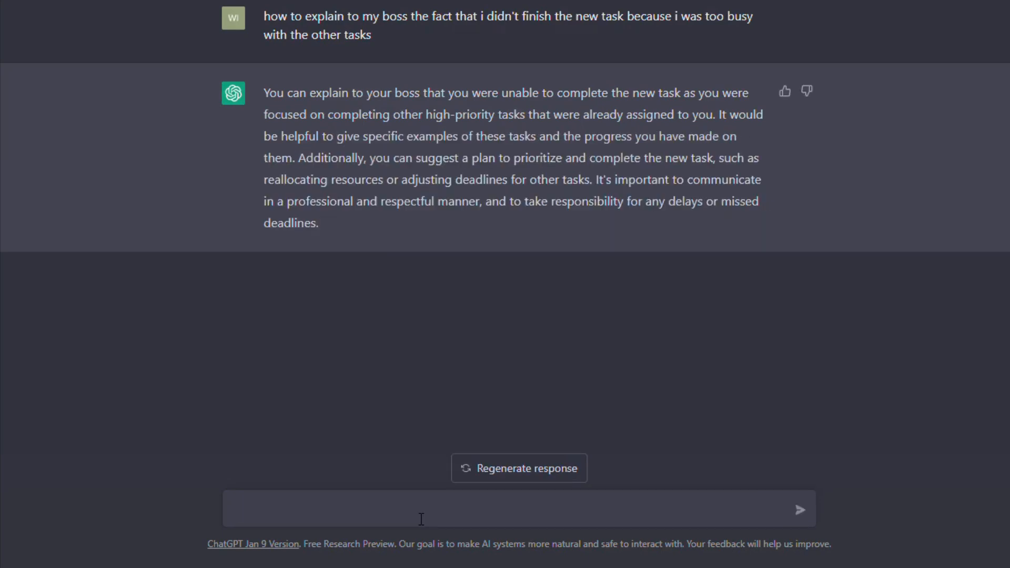
Ask ChatGPT to write that advice as an email and review the drafted reply.
type("w")
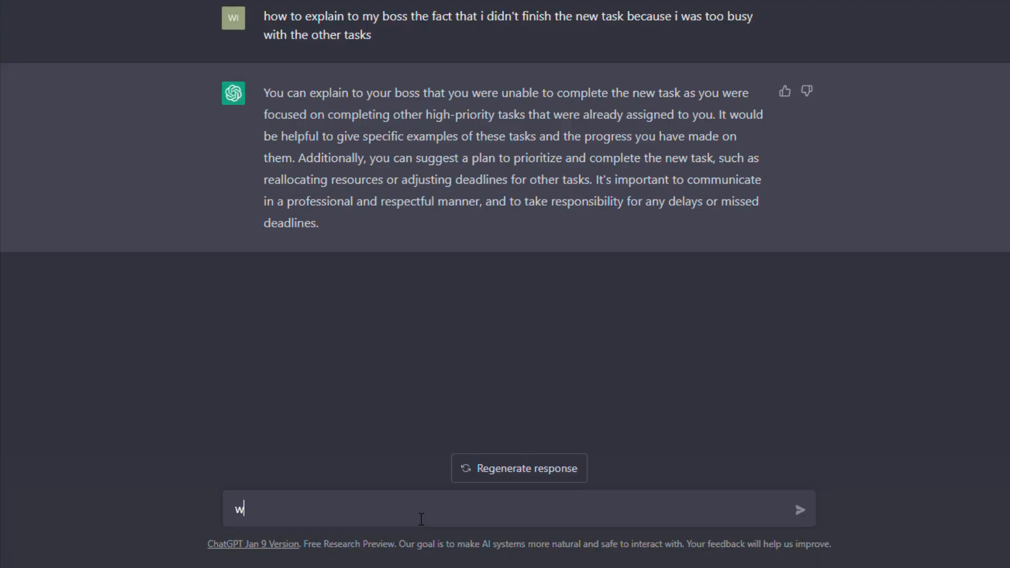
type("rite that")
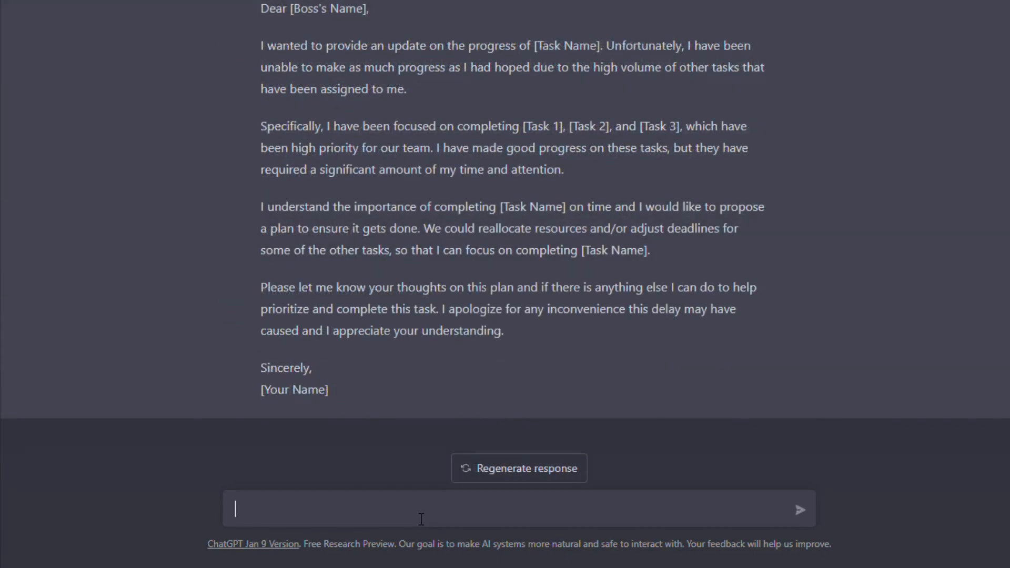
mouse_move(834, 469)
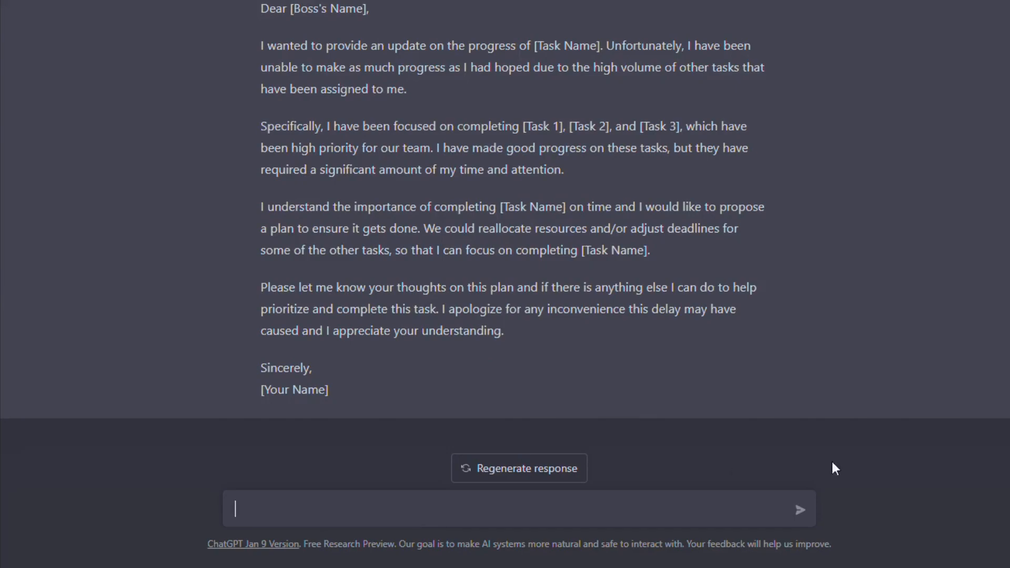
scroll("up", 3)
type("what t")
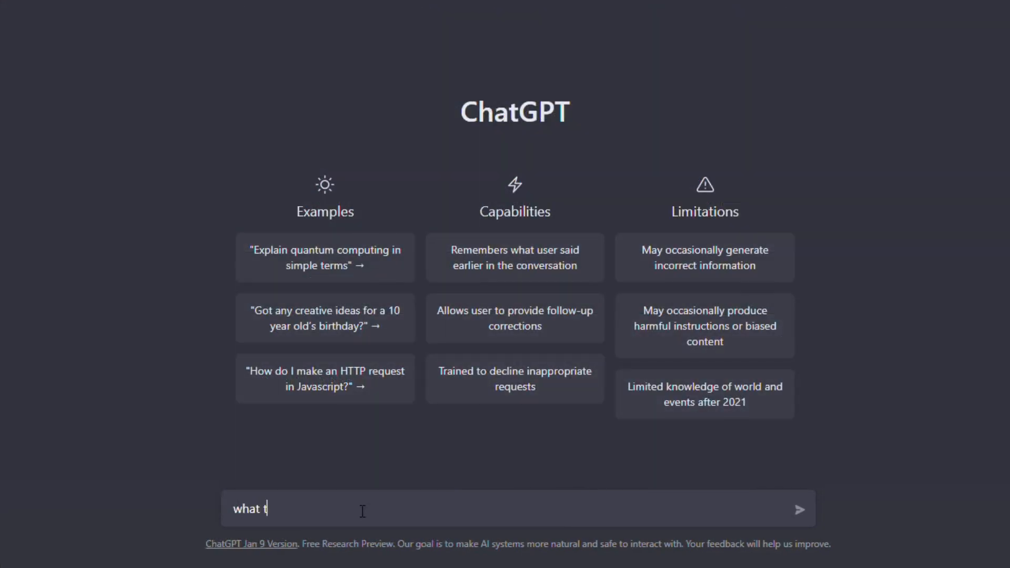
Ask ChatGPT what to buy mum for her birthday.
type("o buy mu")
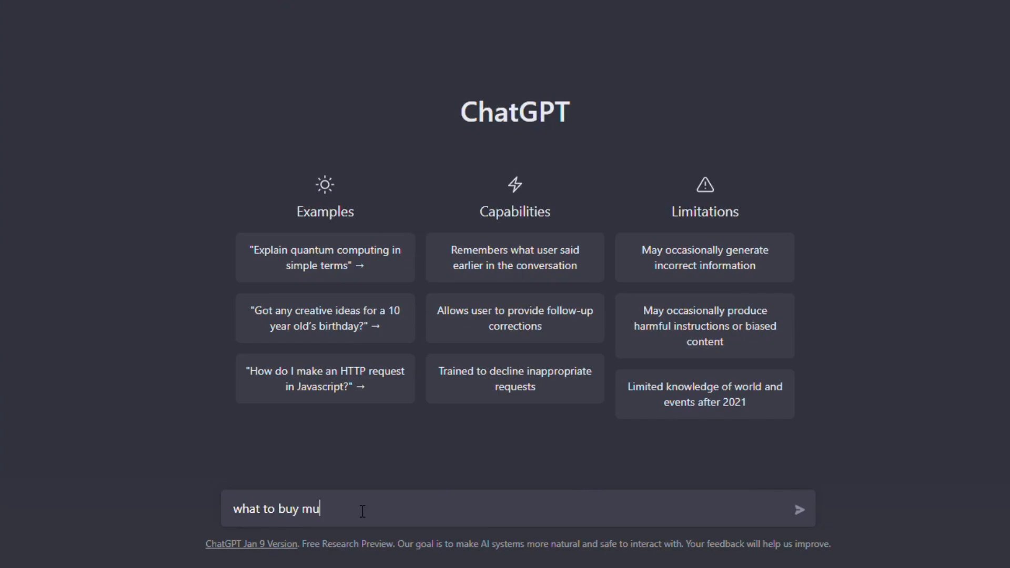
type("m for her")
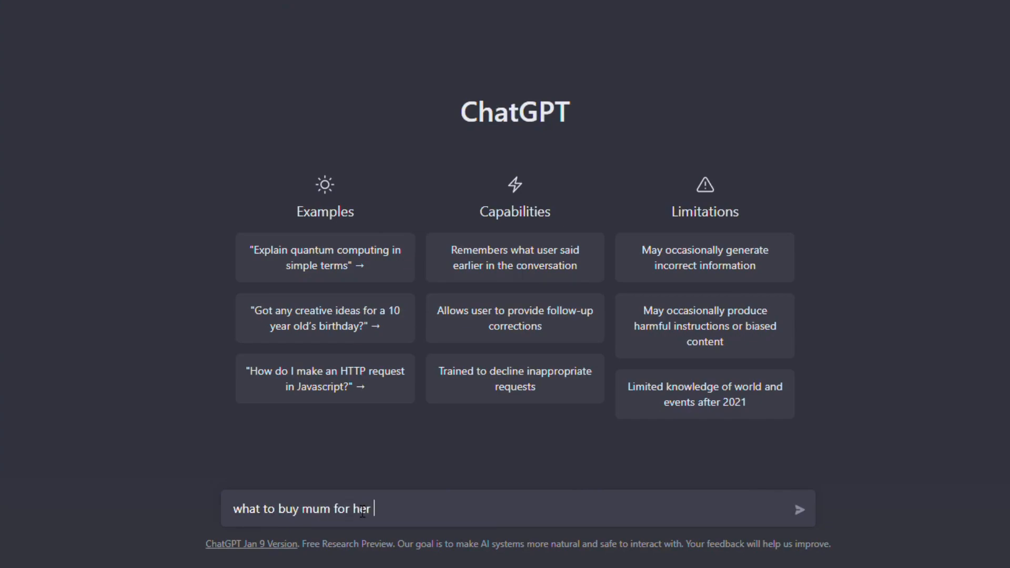
key("Return")
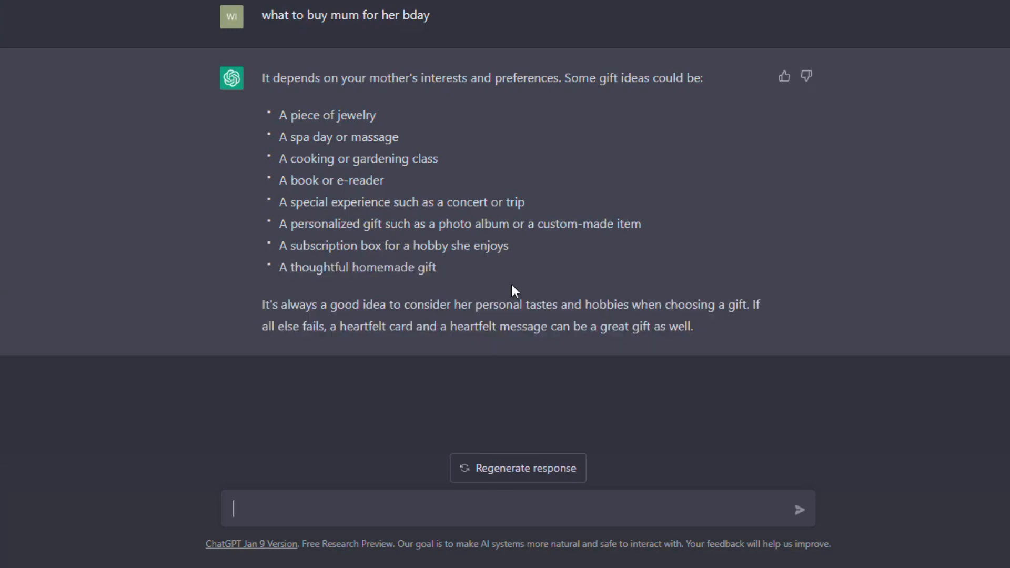
mouse_move(471, 290)
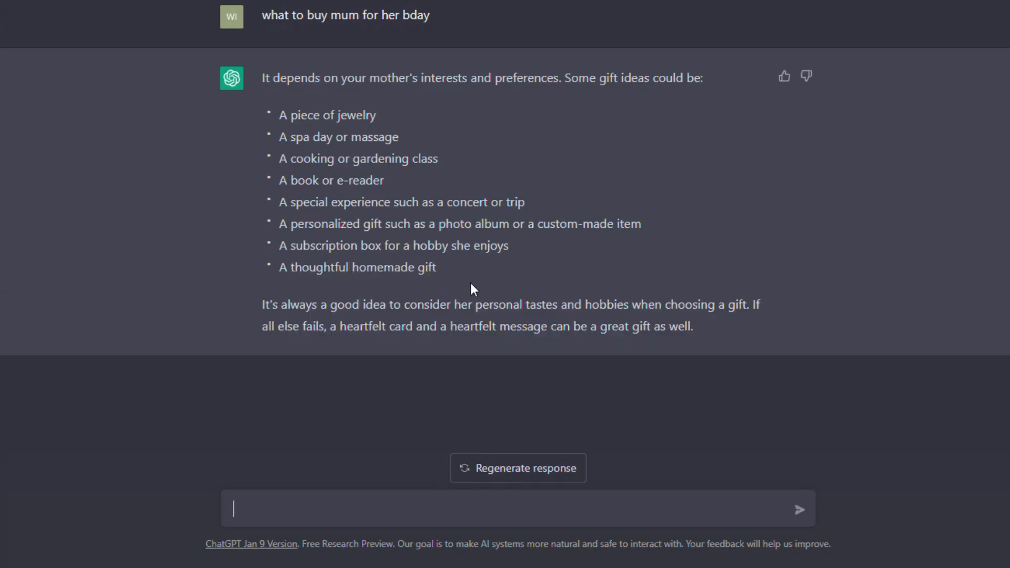
Follow up asking what kind of personalised gifts to consider.
type("wh")
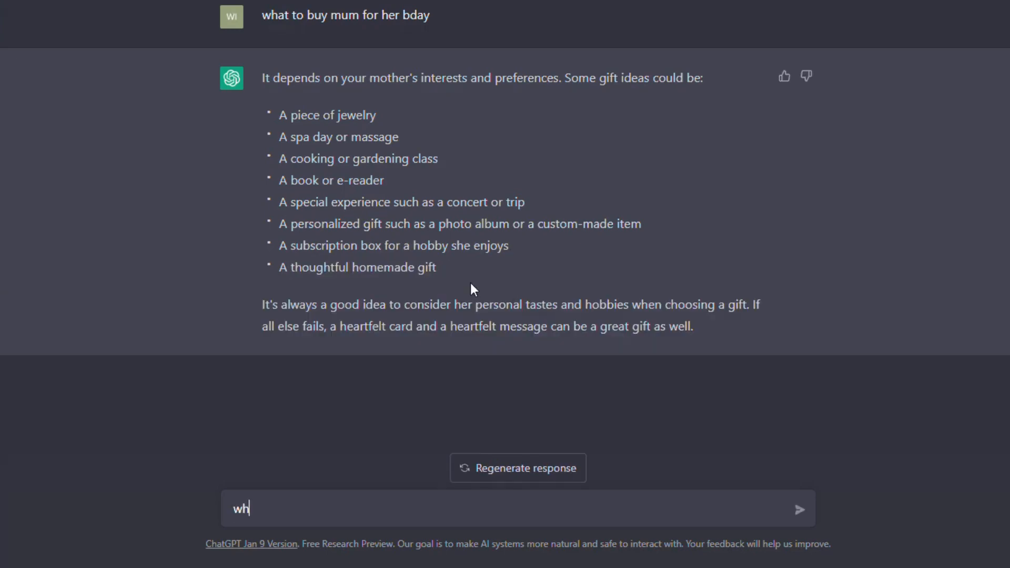
type("at kind")
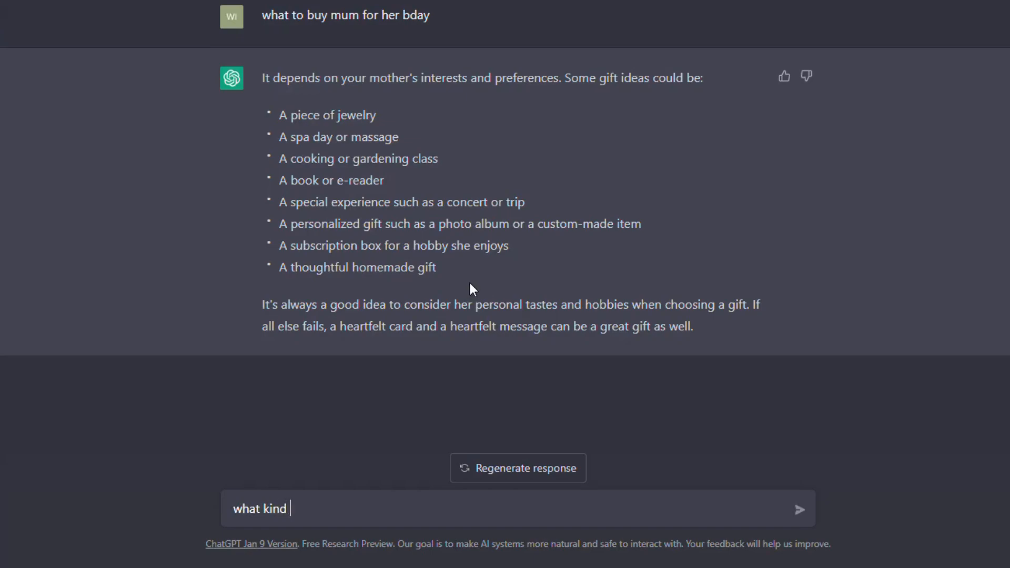
type("of perso")
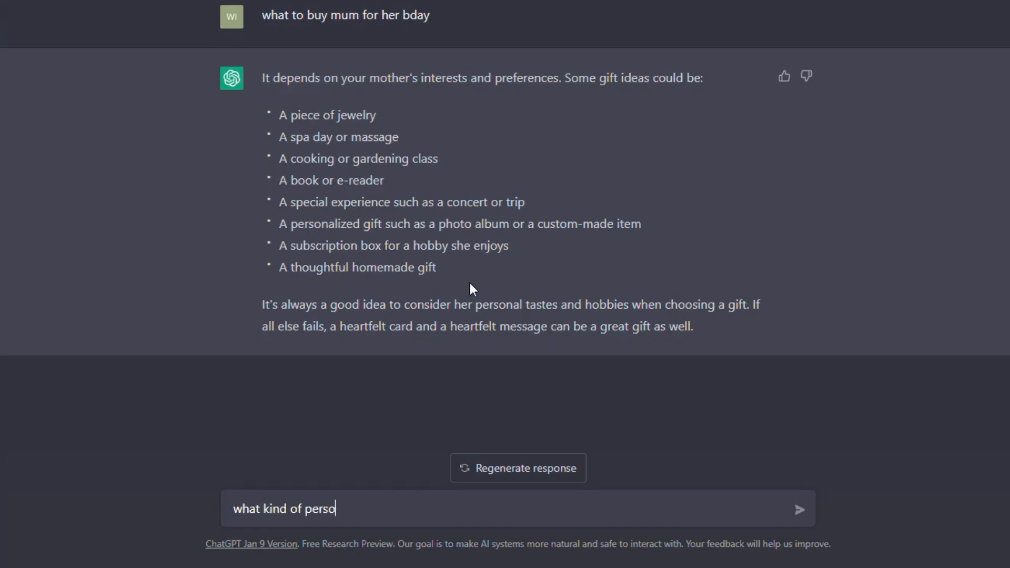
type("nalised gi")
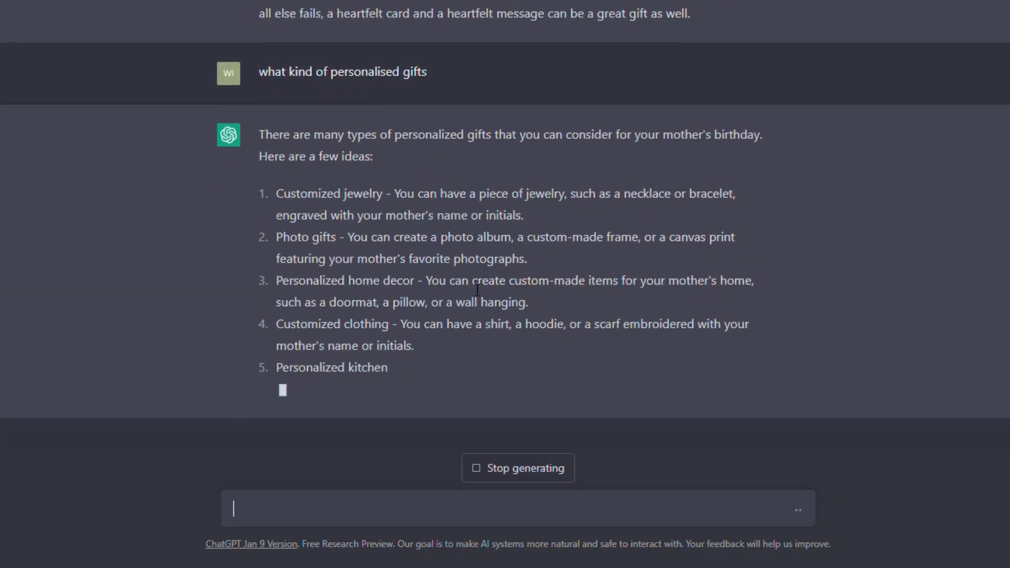
Ask for two more gift suggestions and read through the numbered list.
type("3")
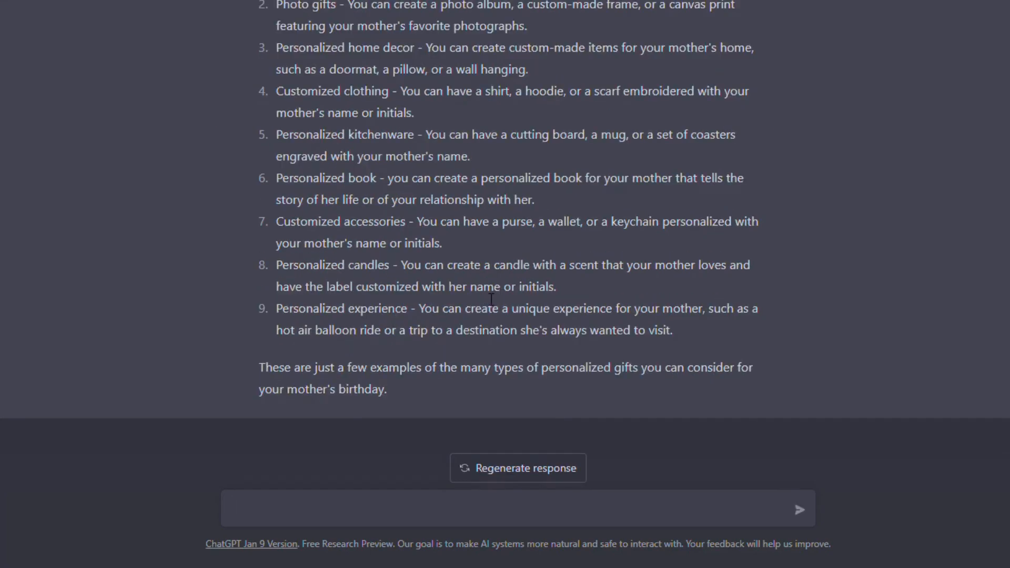
type("give me")
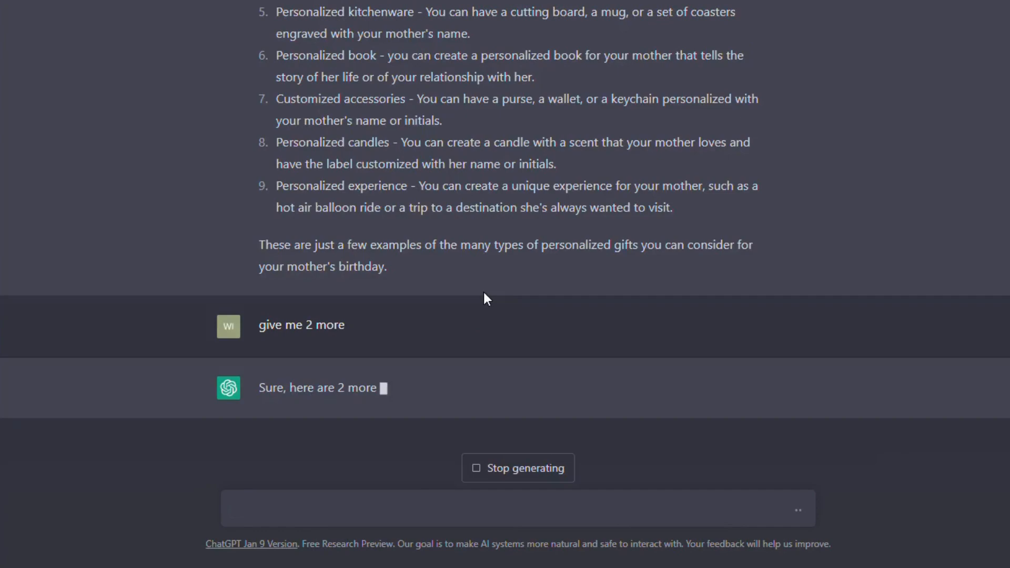
scroll("down", 3)
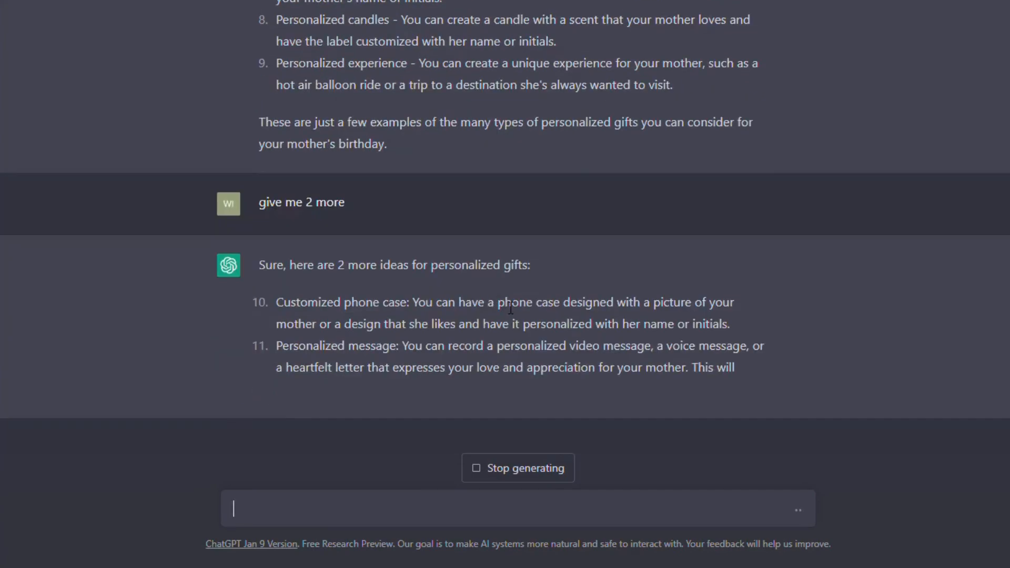
scroll("up", 3)
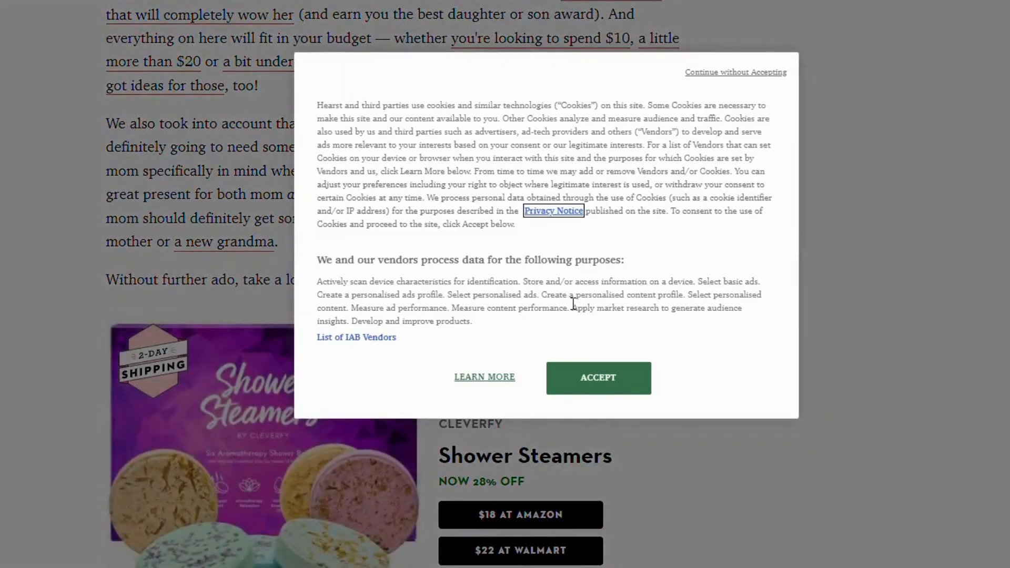
Browse the Good Housekeeping mum gift guide down to the BloomsyBox Bouquet Subscription.
scroll("down", 3)
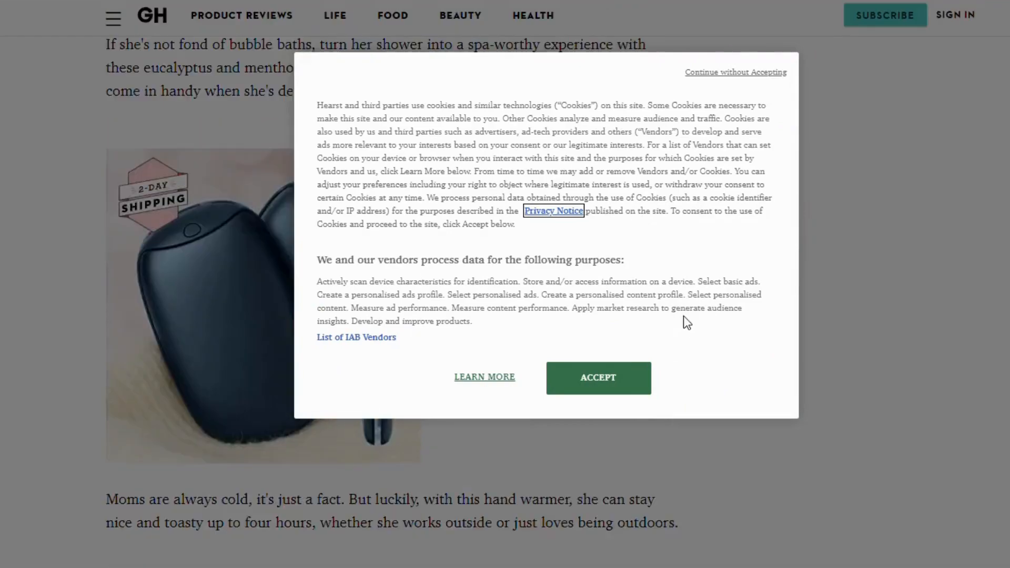
left_click(598, 378)
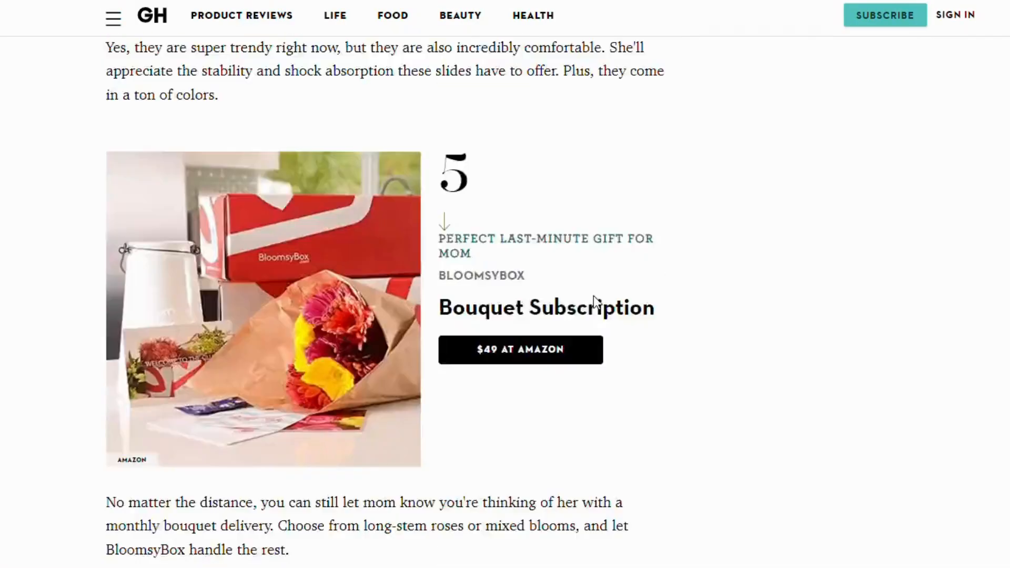
scroll("down", 3)
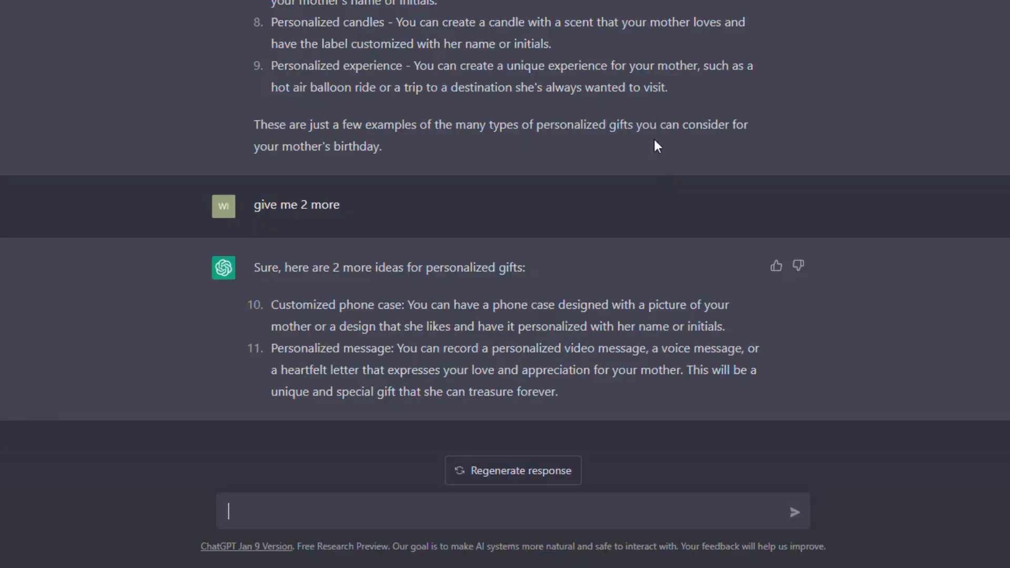
Start a fresh chat and enter 'what to do when having a panic attack'.
scroll("up", 3)
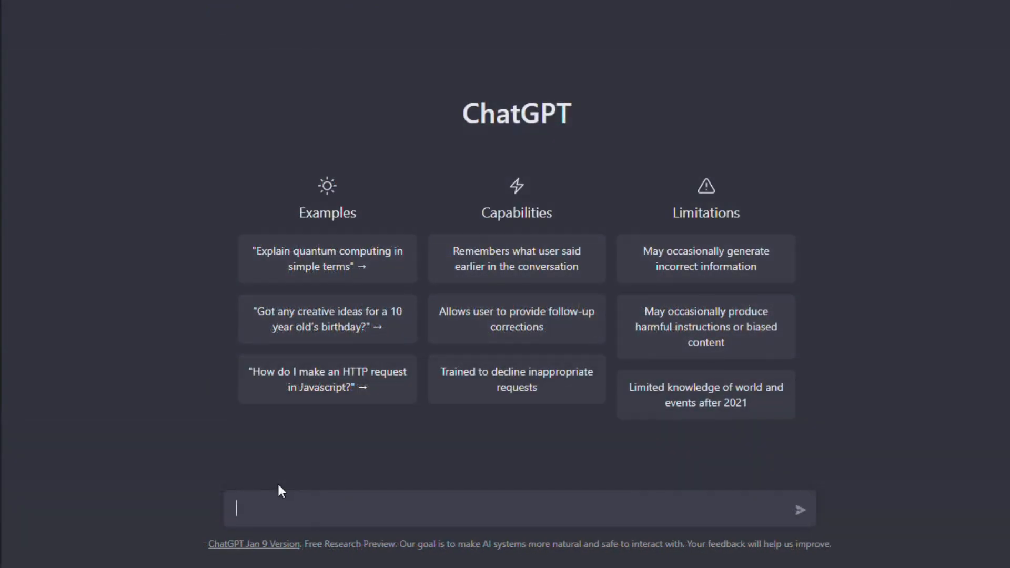
type("what to do when having a panic attack")
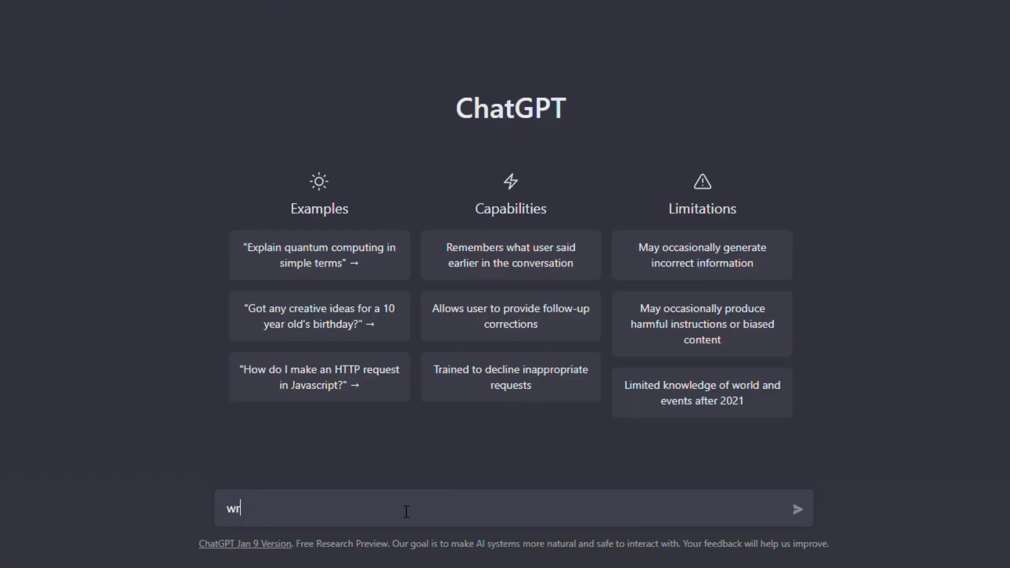
Ask ChatGPT to write an essay about marketing strategies and read the reply.
type("ite an ess")
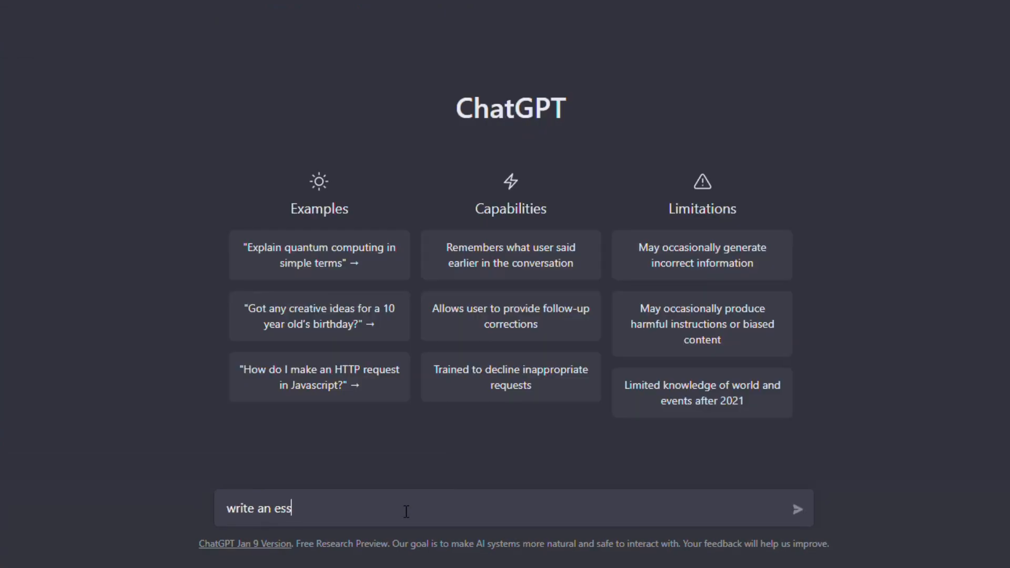
type("ay about")
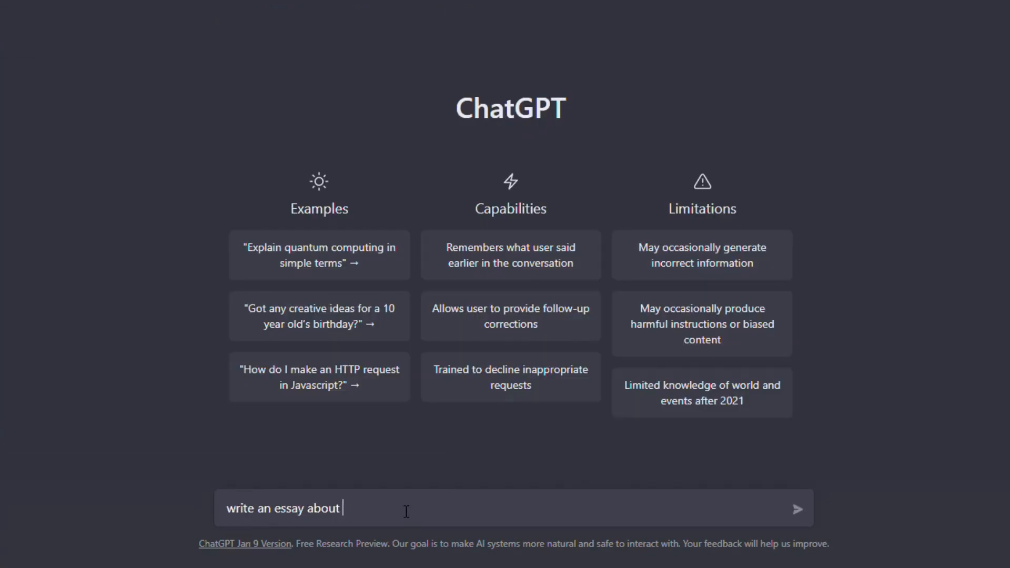
type("marketing strategie")
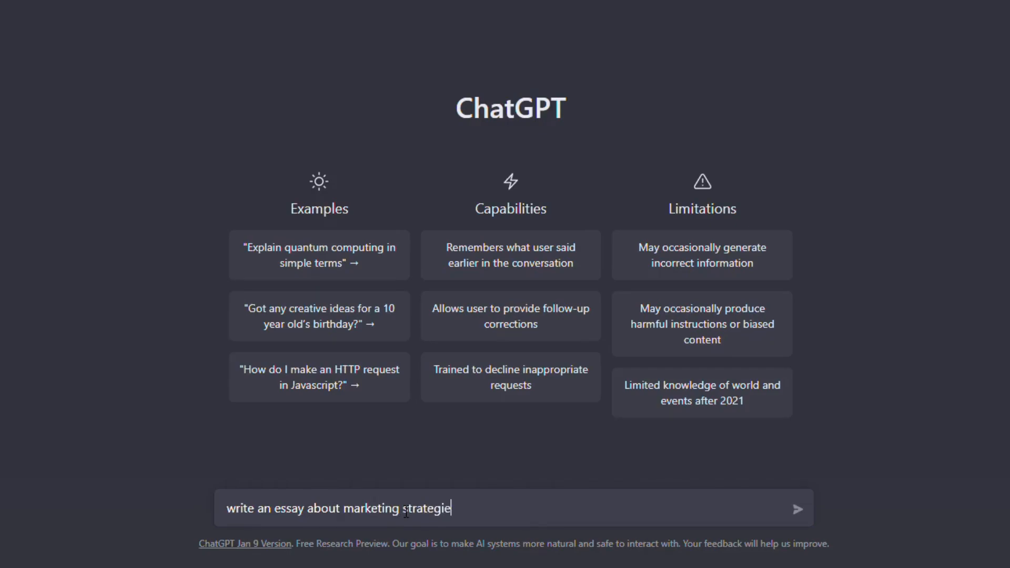
left_click(798, 508)
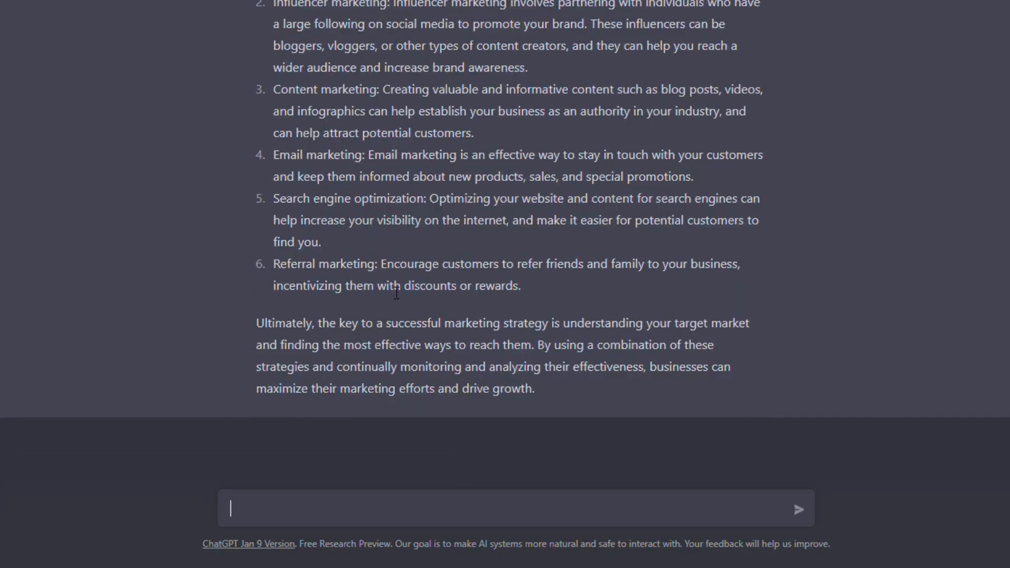
scroll("up", 3)
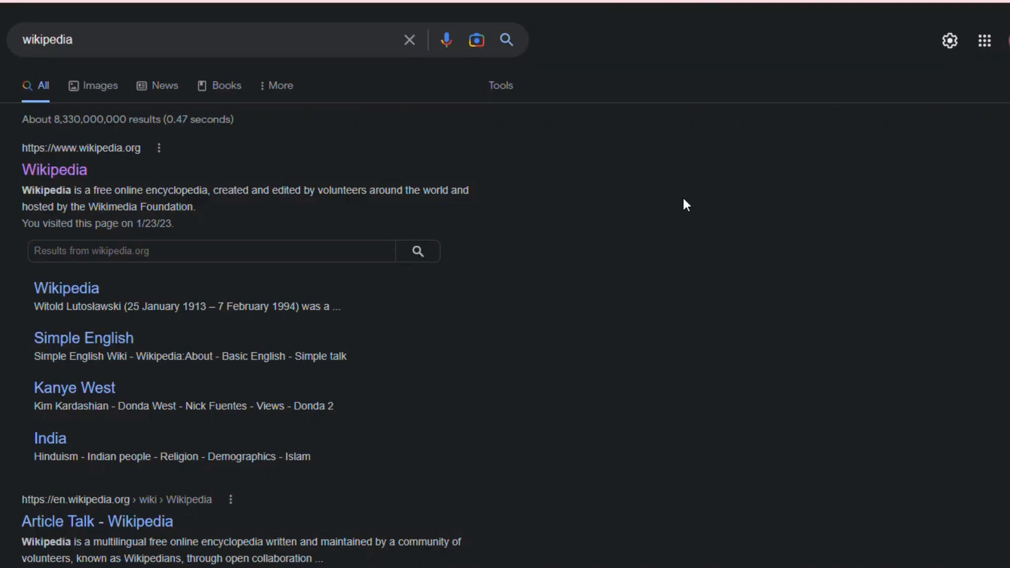
mouse_move(263, 162)
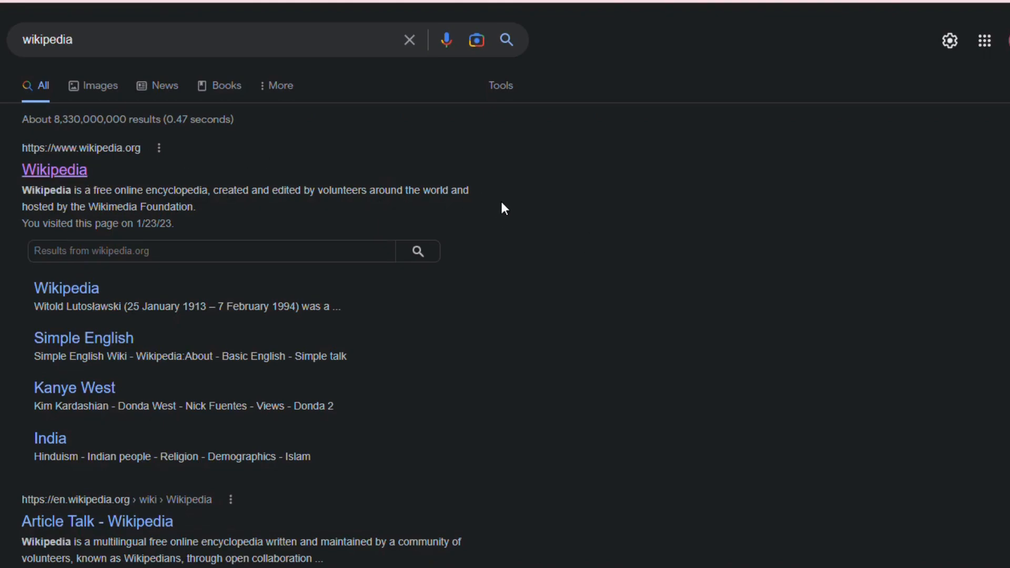
Go to the Wikipedia homepage from the Google search results.
left_click(54, 170)
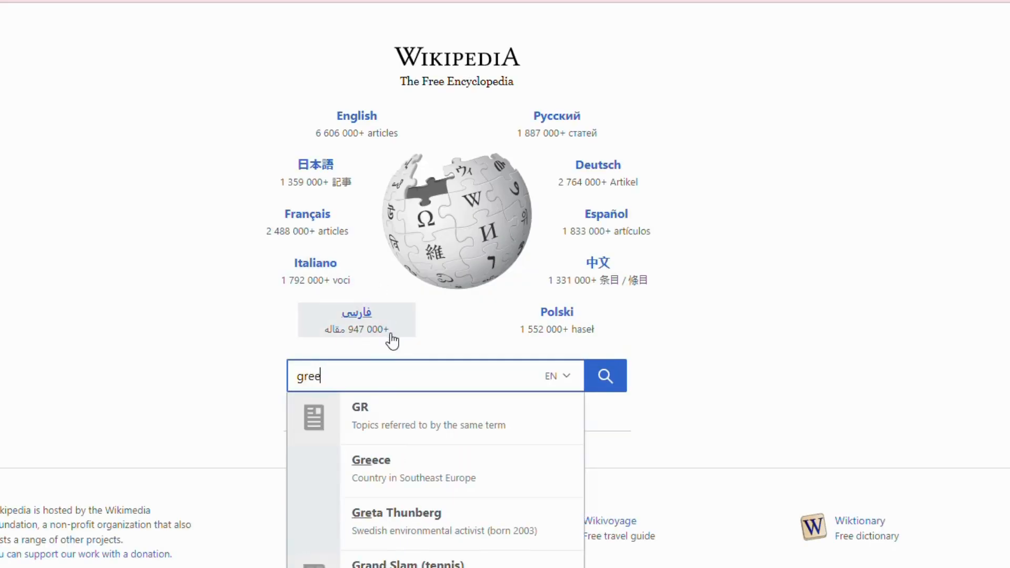
Search Wikipedia for 'greek m', open the Greek mythology article and copy its text.
type("k m")
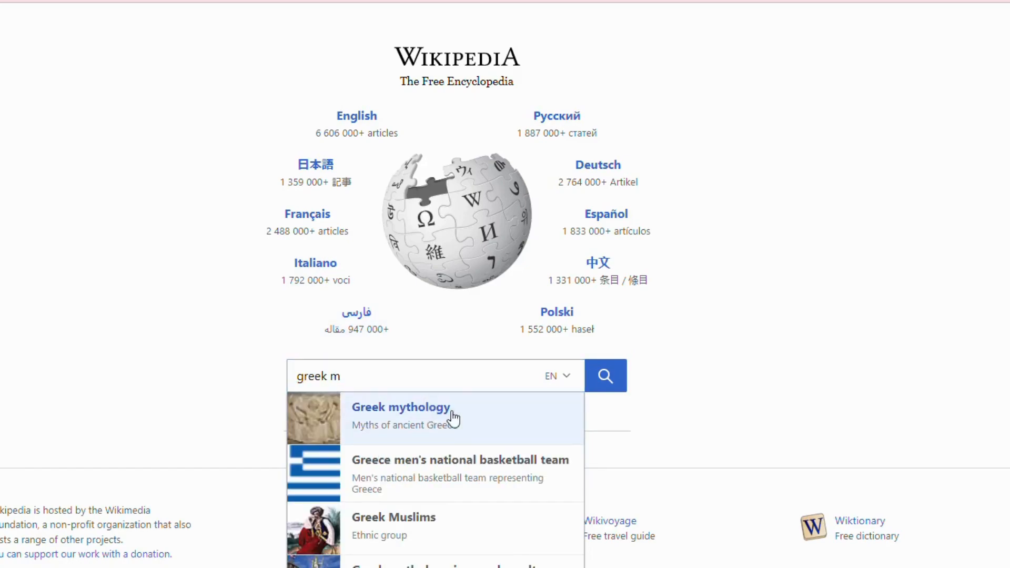
left_click(400, 408)
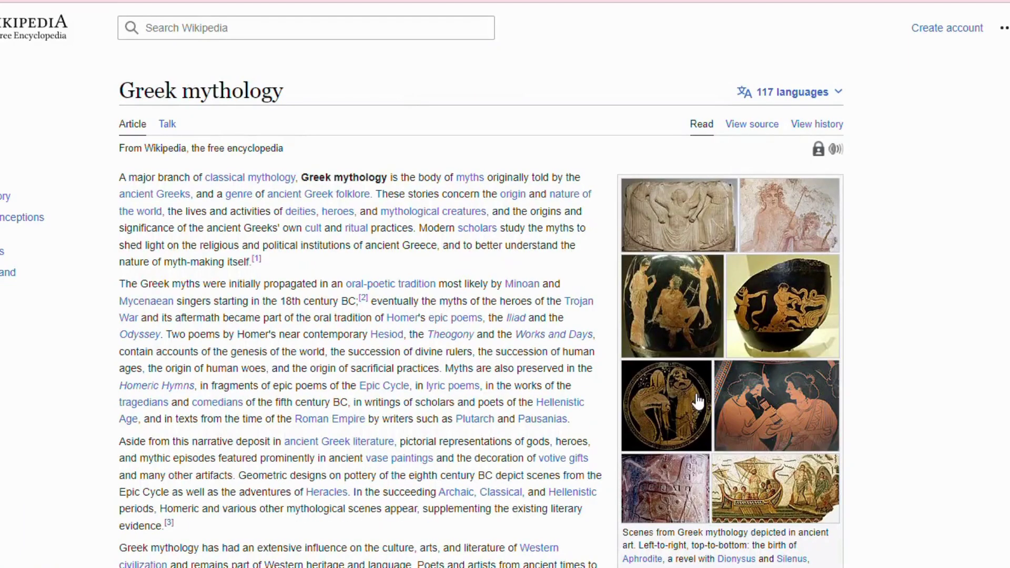
mouse_move(100, 179)
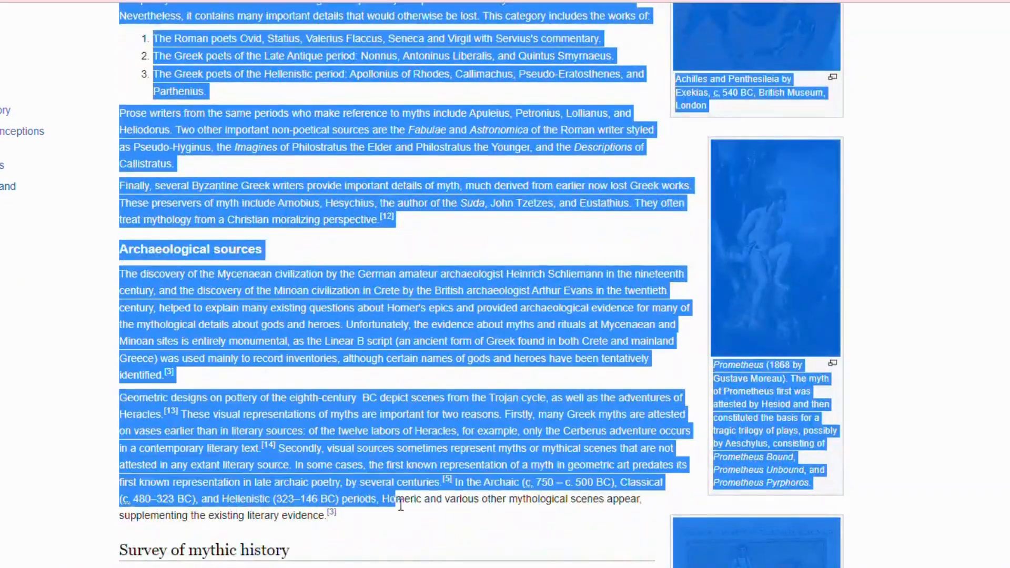
mouse_move(483, 313)
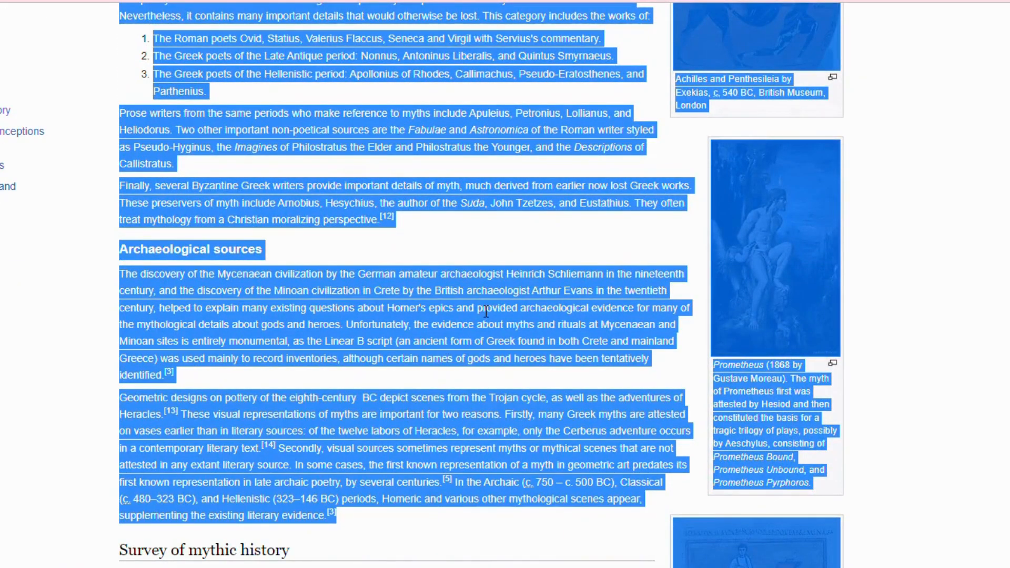
scroll("up", 3)
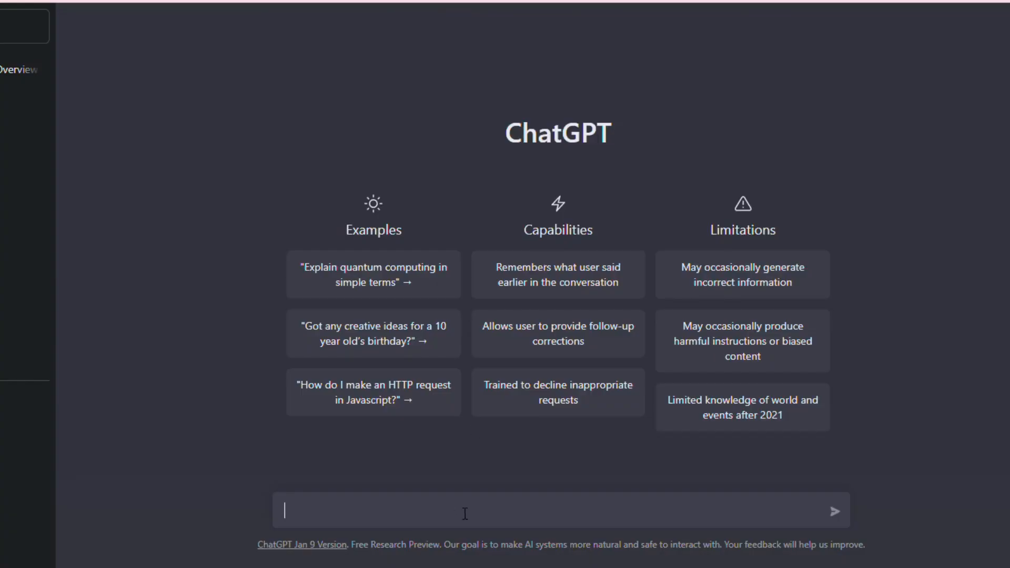
Send a 'tl;dr:' request with the pasted Greek mythology article text.
type("t")
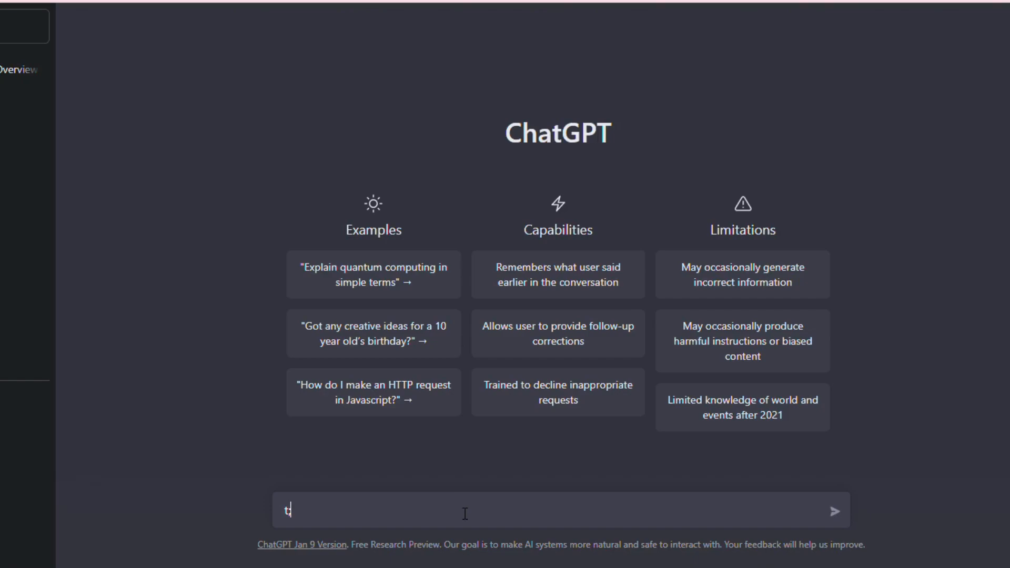
type("l")
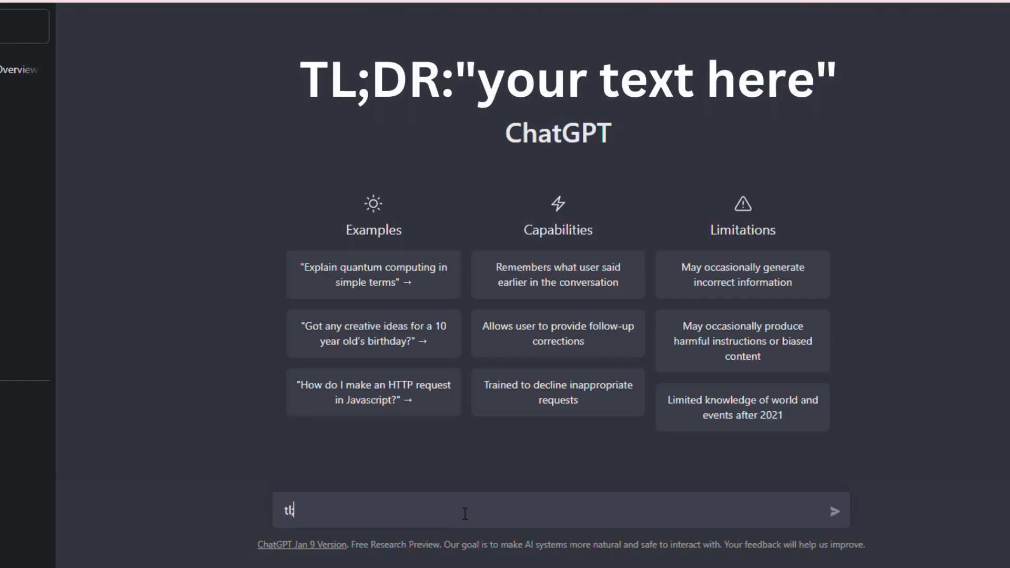
type(";dr:")
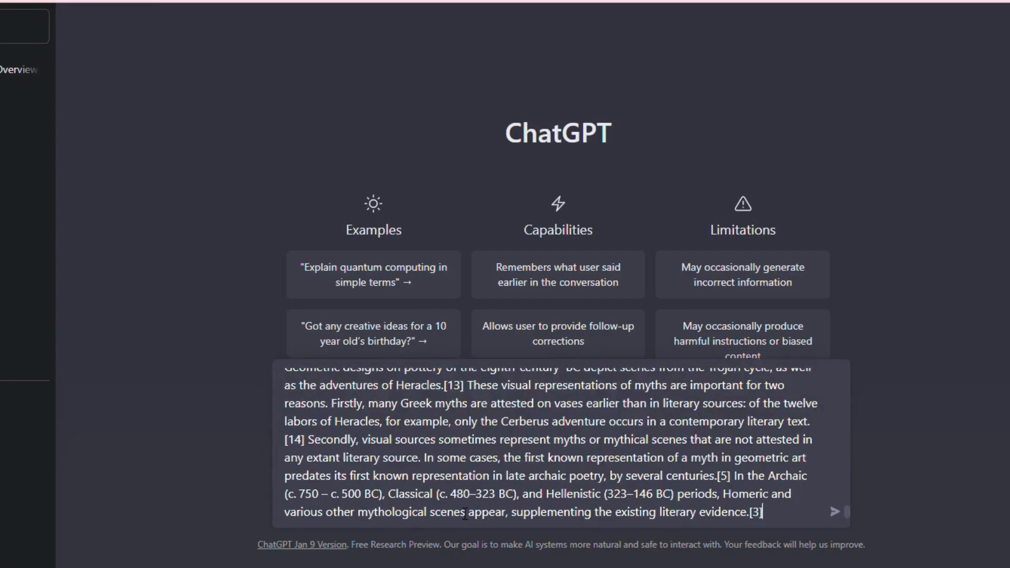
left_click(835, 512)
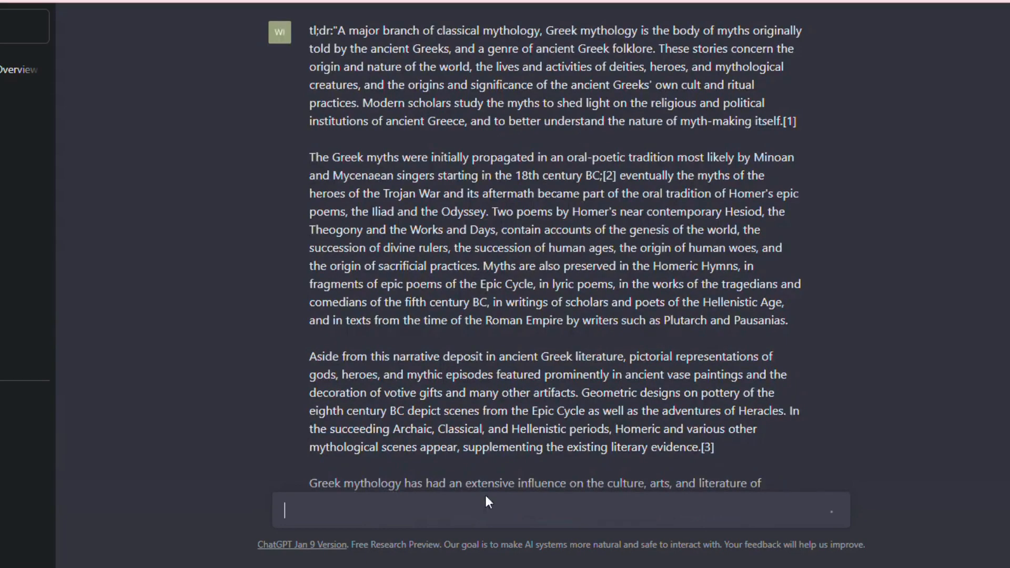